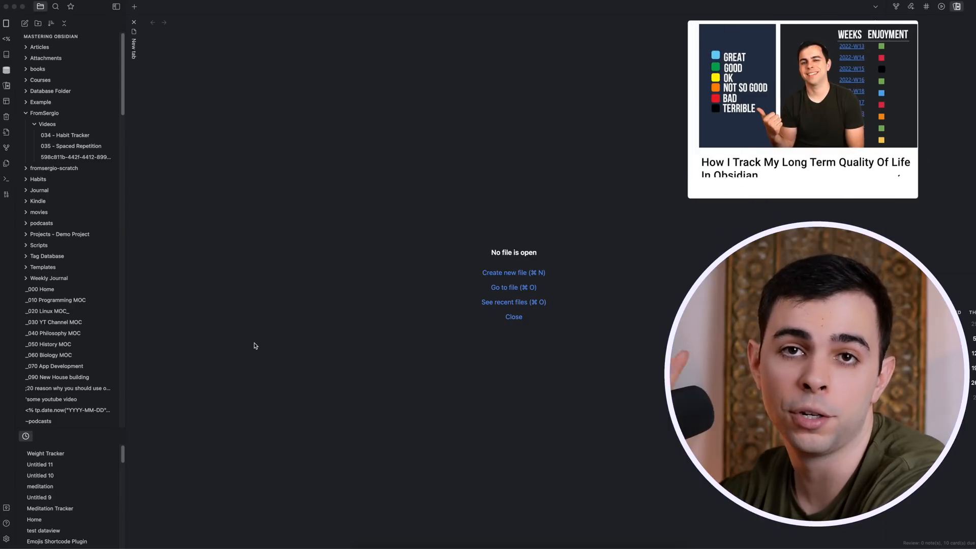
# - Enable Yearly Notes in the Periodic Notes settings and return to the vault
pyautogui.click(44, 113)
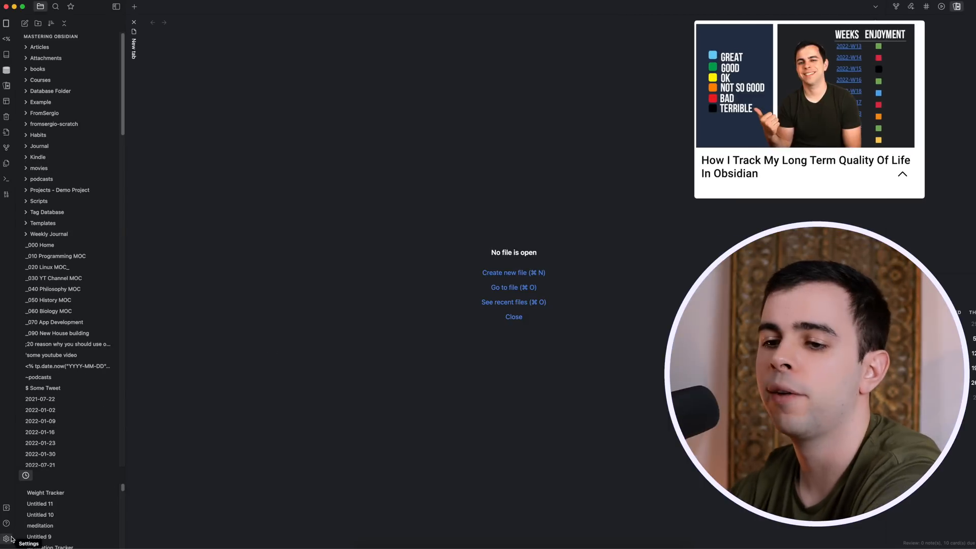
pyautogui.click(6, 538)
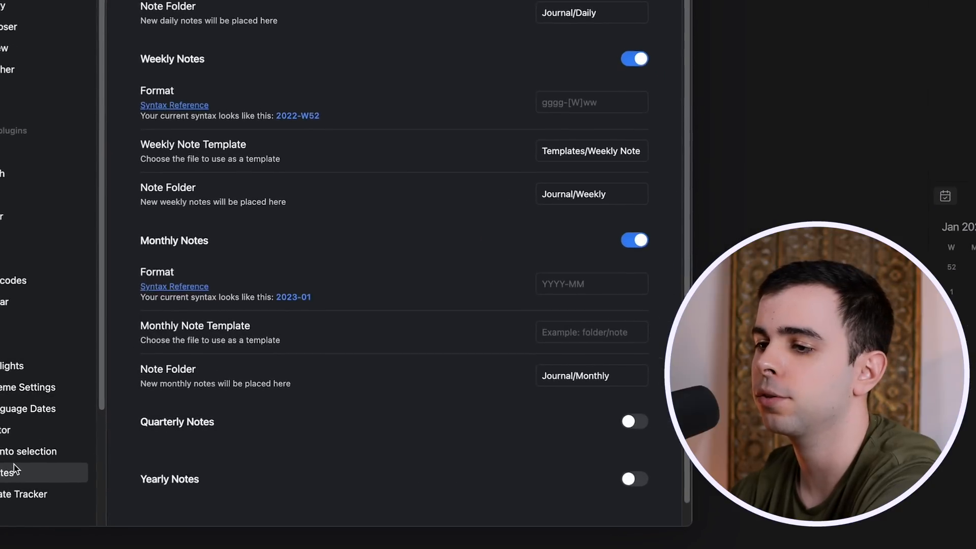
pyautogui.click(631, 458)
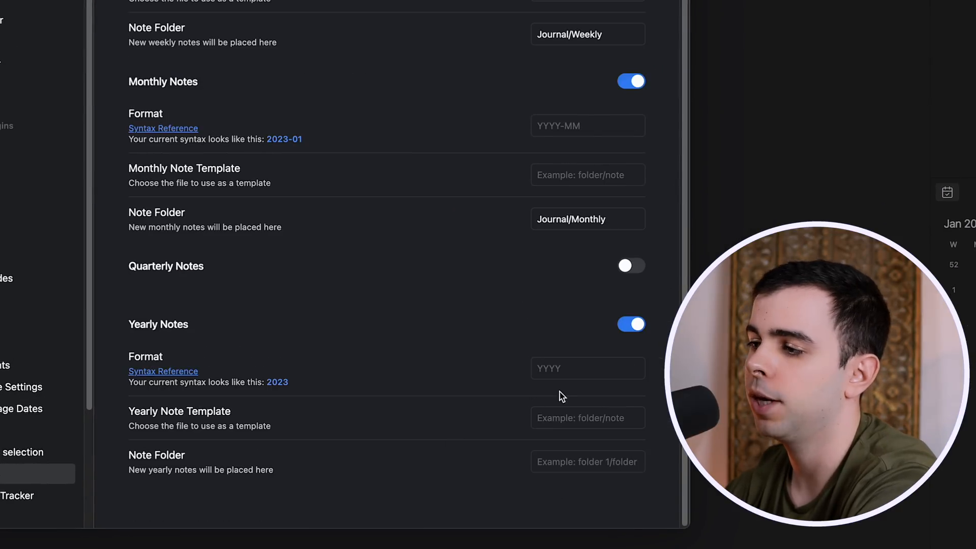
pyautogui.moveTo(512, 432)
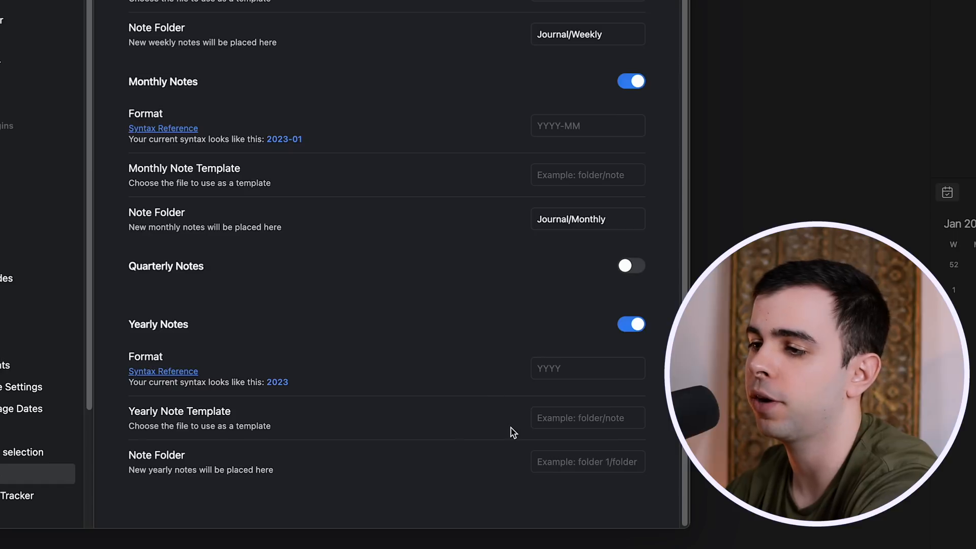
pyautogui.moveTo(275, 466)
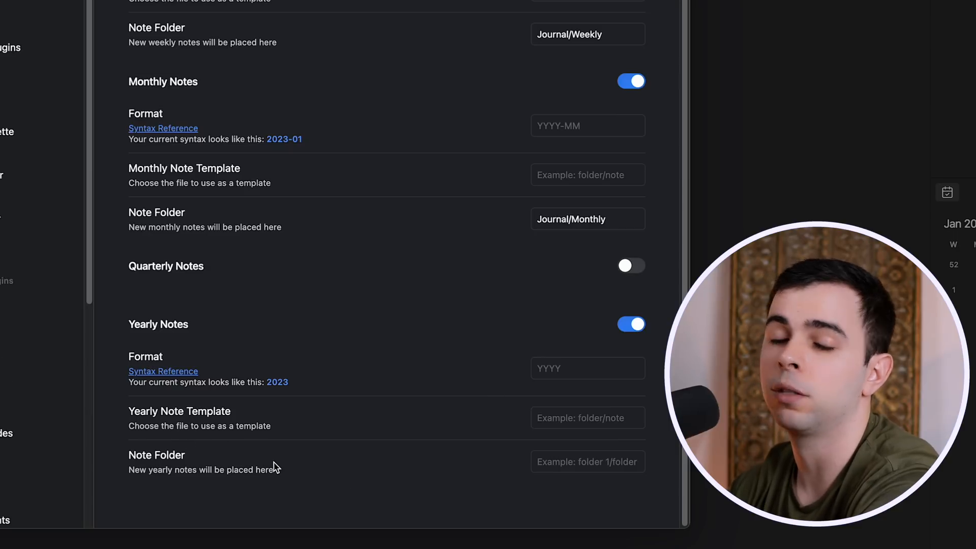
pyautogui.moveTo(318, 459)
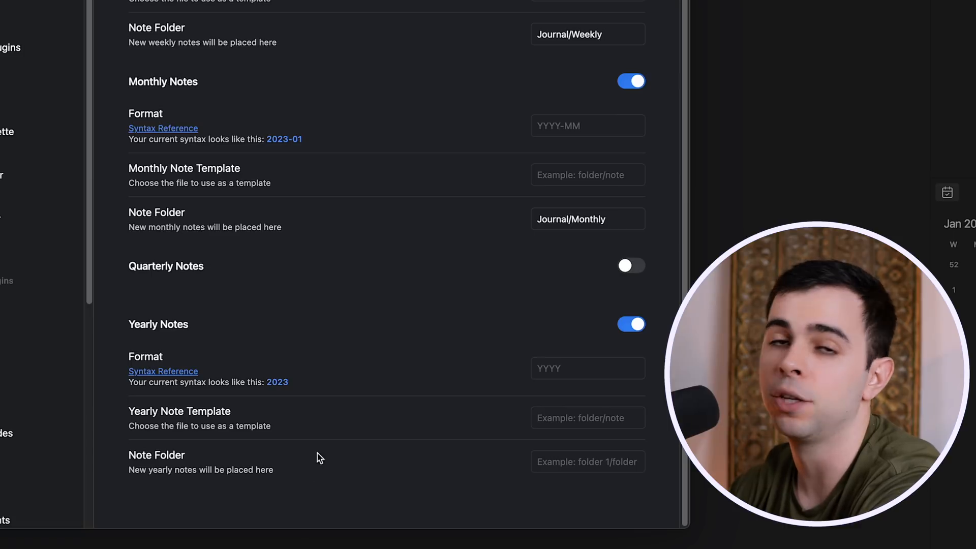
pyautogui.click(587, 462)
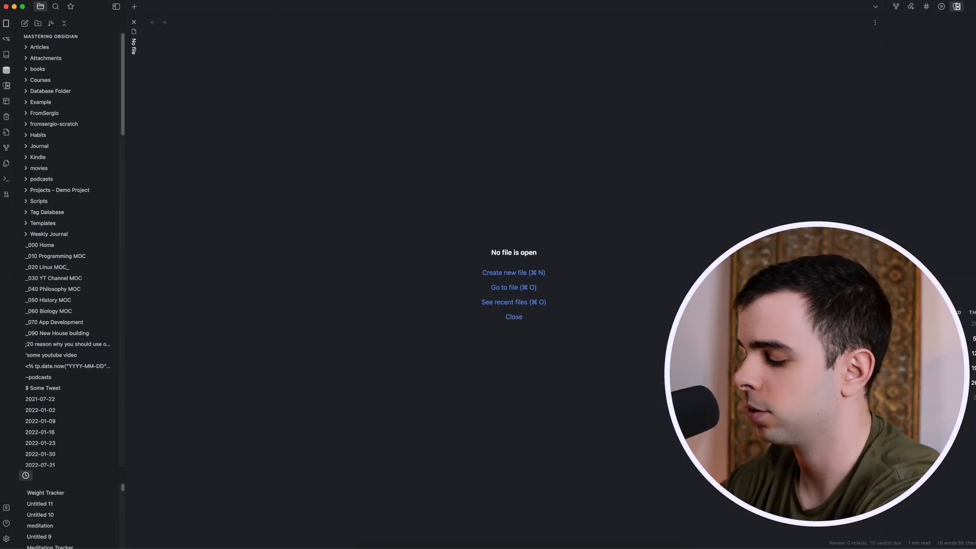
# - Run 'Periodic Notes: Open yearly note' from the command palette to open the 2022 note
pyautogui.write('peri')
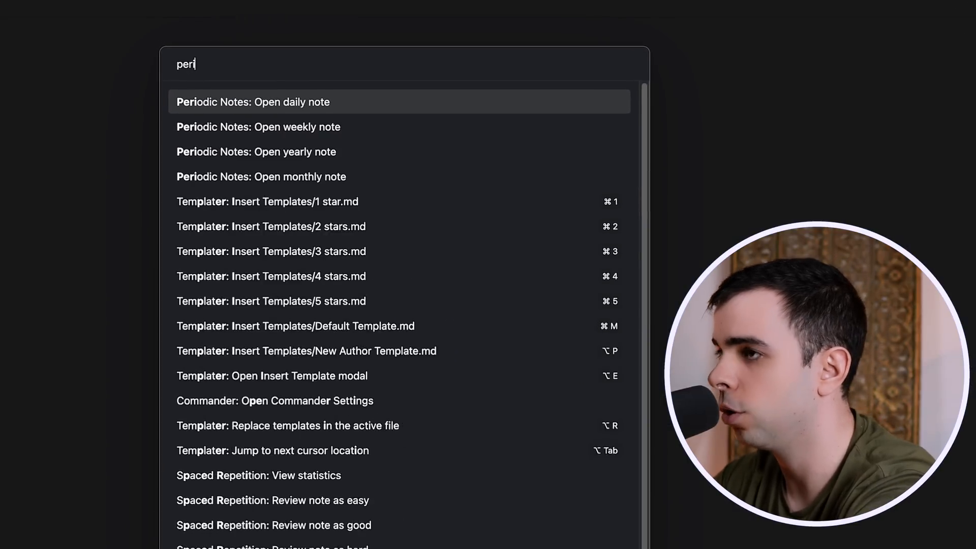
pyautogui.write('odic')
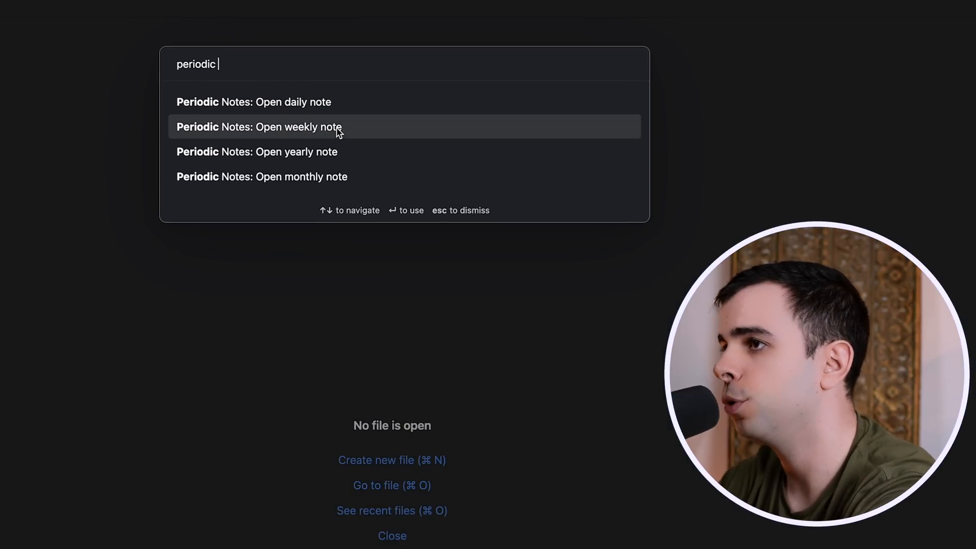
pyautogui.click(278, 152)
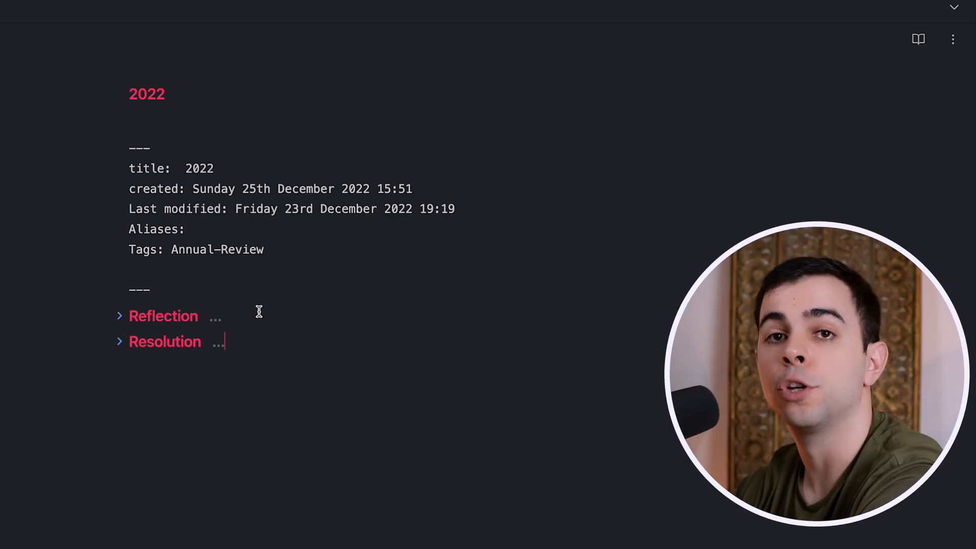
pyautogui.moveTo(620, 325)
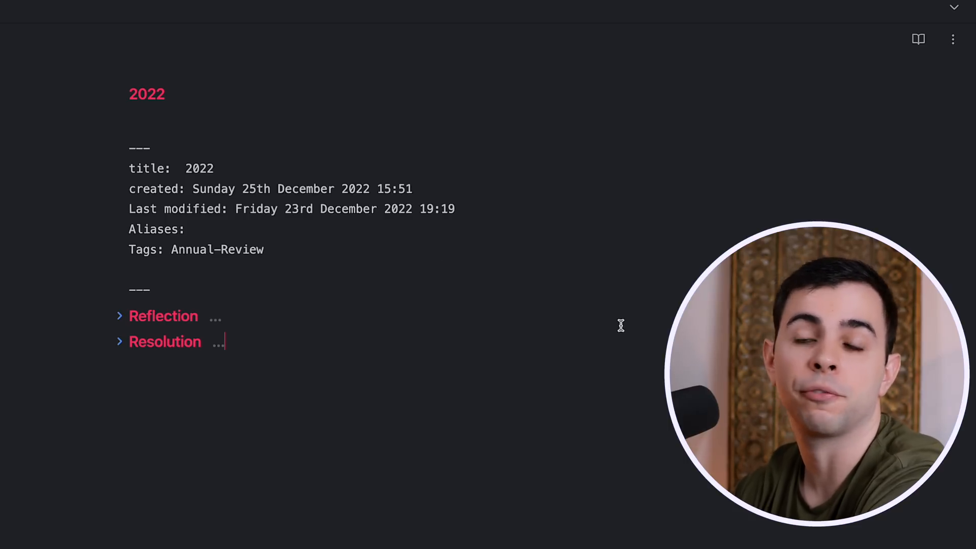
pyautogui.moveTo(314, 265)
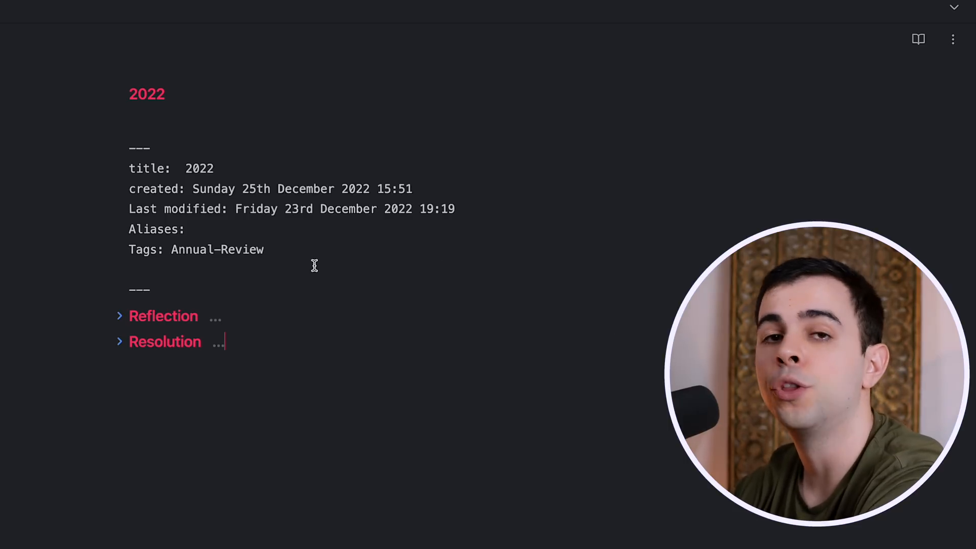
# - Expand Reflection and the year-highlights question to show the January–December month links
pyautogui.doubleClick(163, 315)
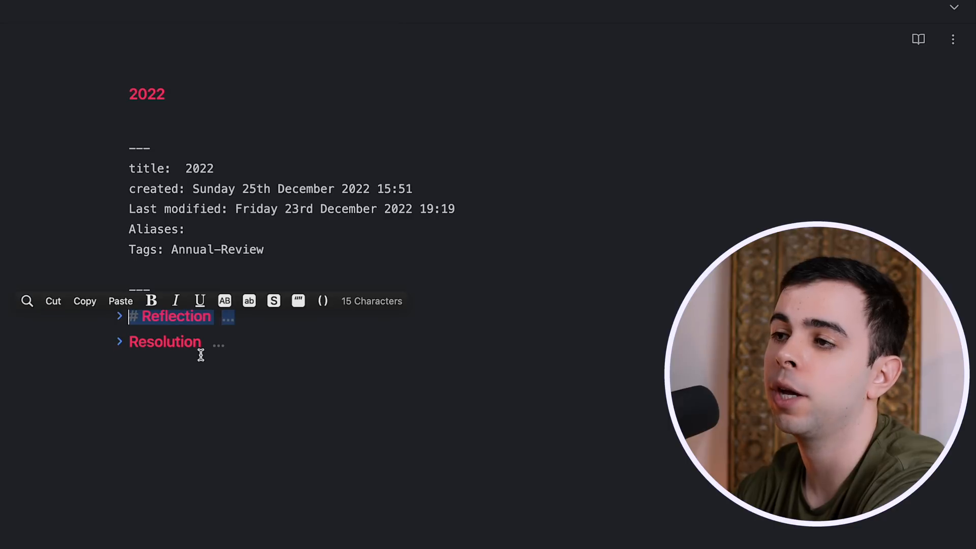
pyautogui.click(120, 315)
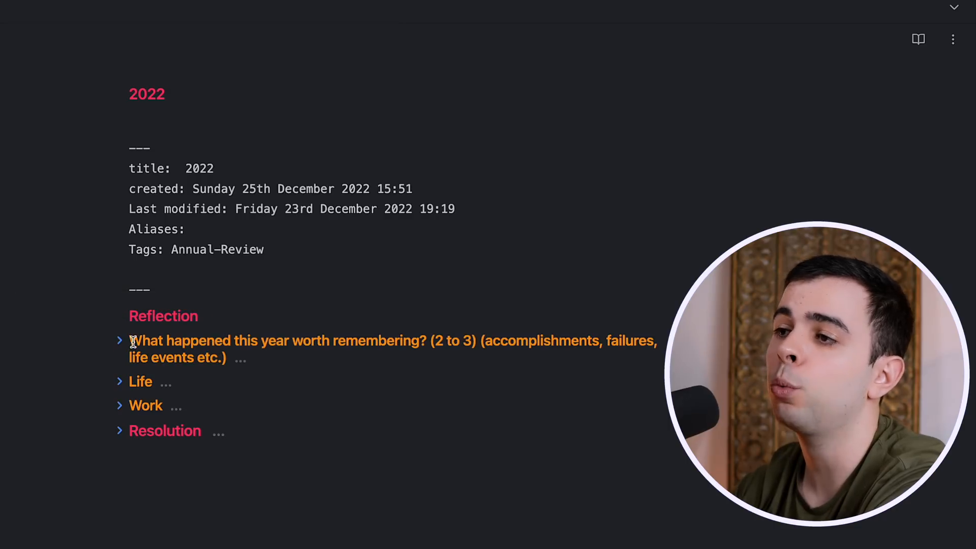
pyautogui.click(120, 340)
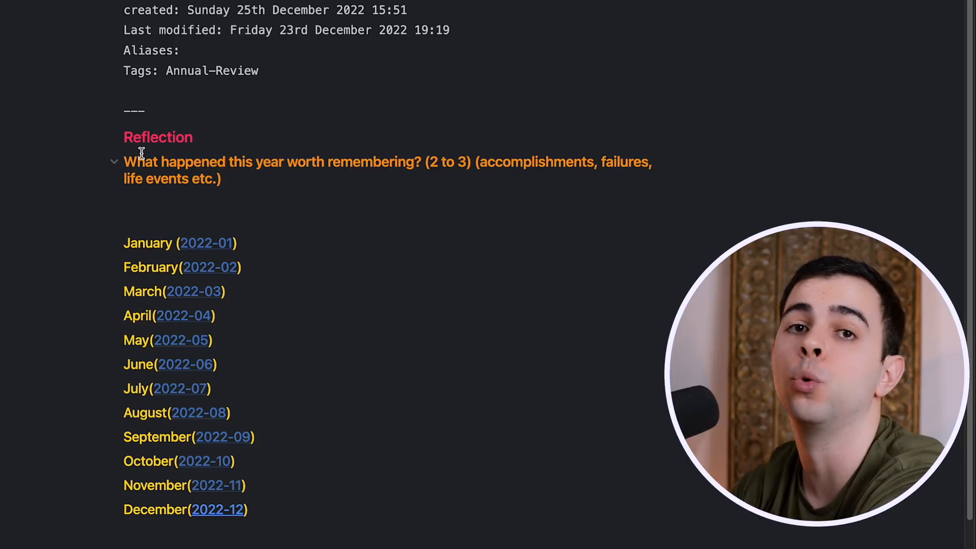
pyautogui.moveTo(201, 89)
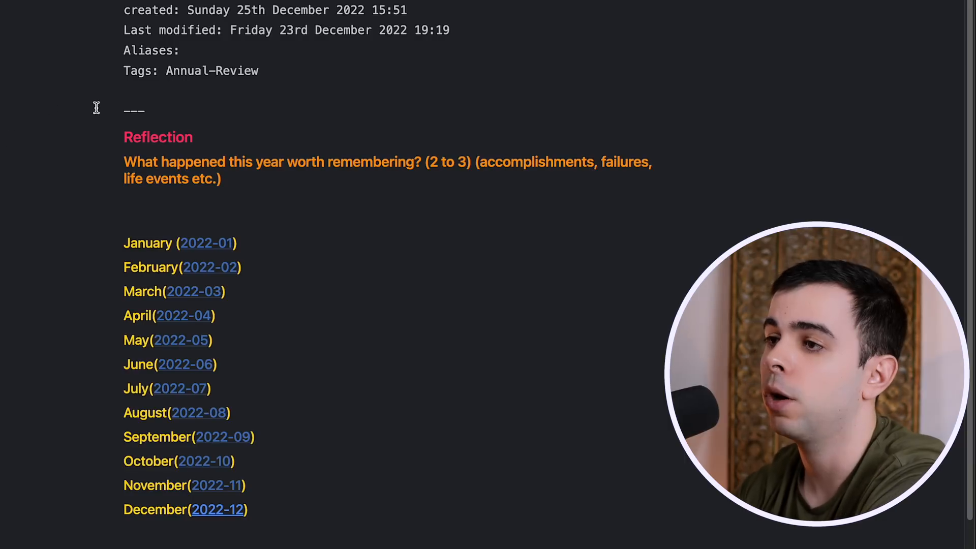
# - Inspect the question heading's markdown, fold it, and expand the Life heading
pyautogui.click(383, 162)
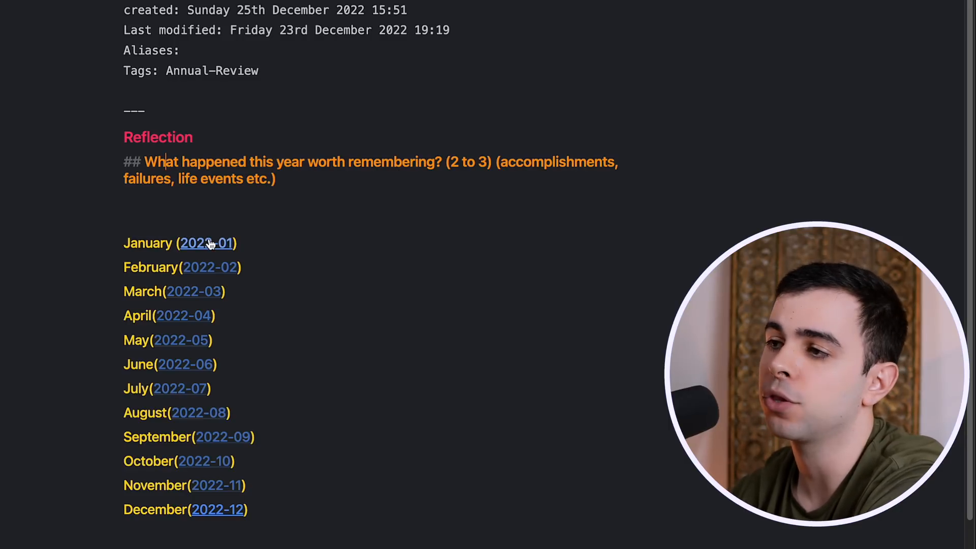
pyautogui.click(206, 243)
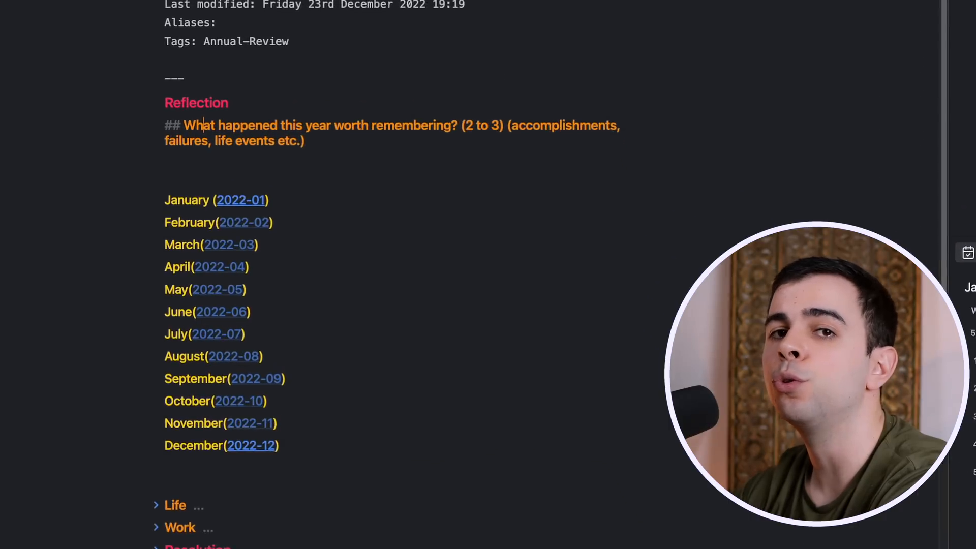
pyautogui.scroll(3)
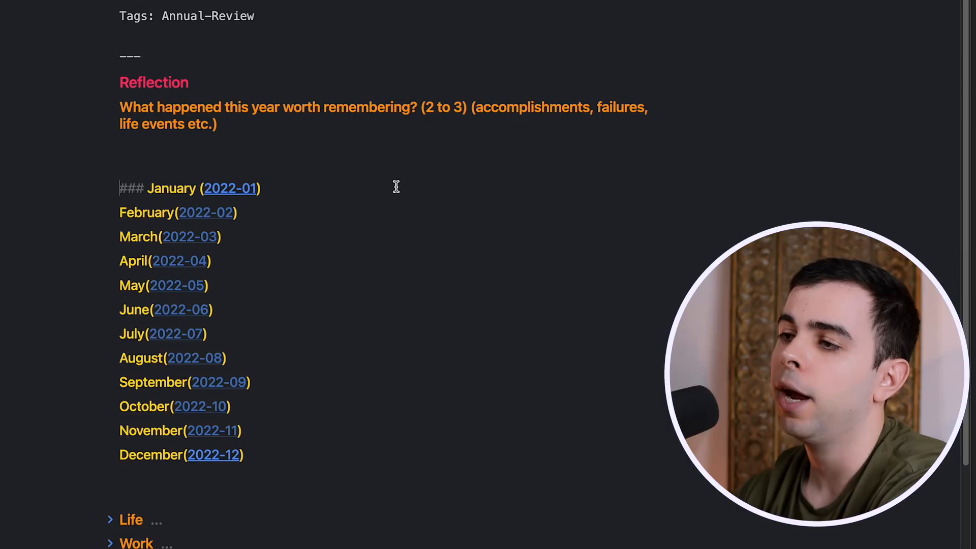
pyautogui.moveTo(268, 212)
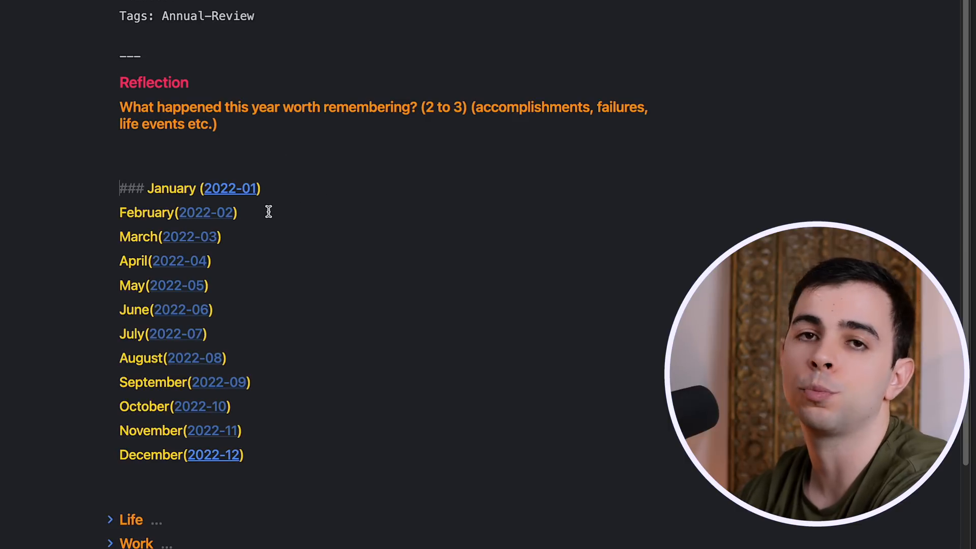
pyautogui.moveTo(420, 196)
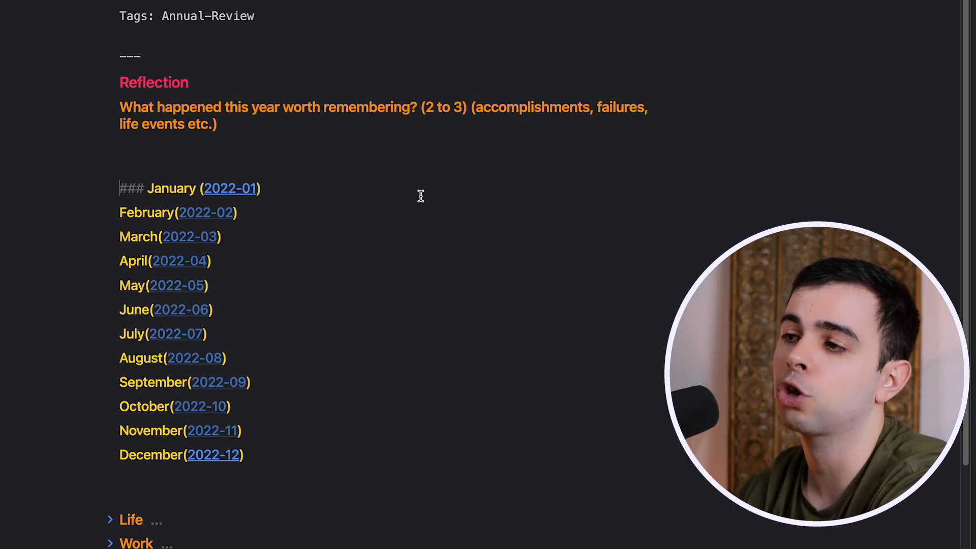
pyautogui.moveTo(256, 222)
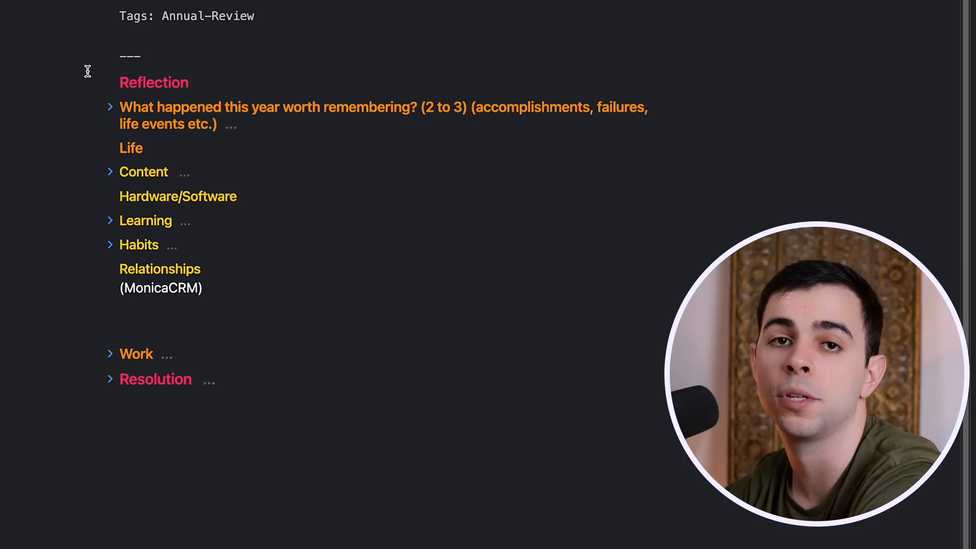
# - Expand the Content subsection and show the year-highlights month list again
pyautogui.click(237, 123)
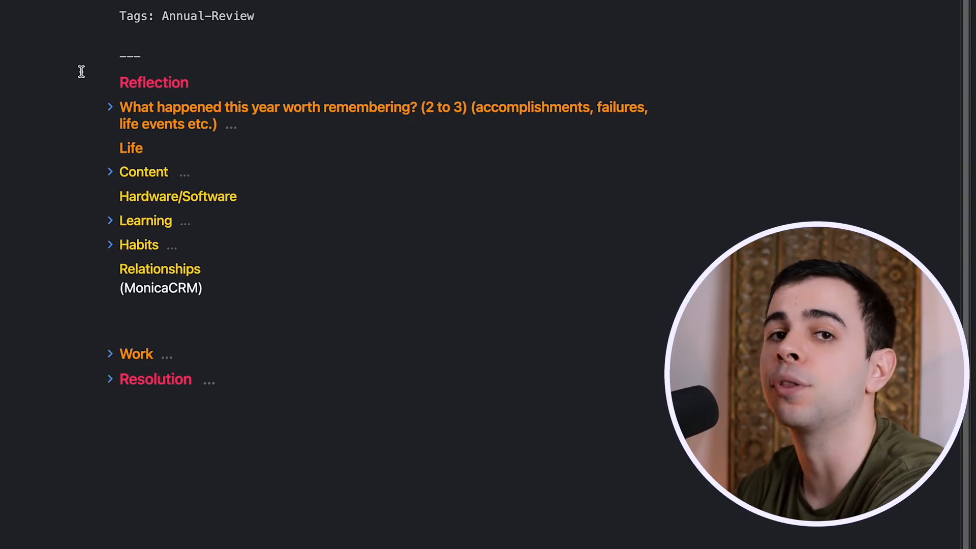
pyautogui.moveTo(98, 18)
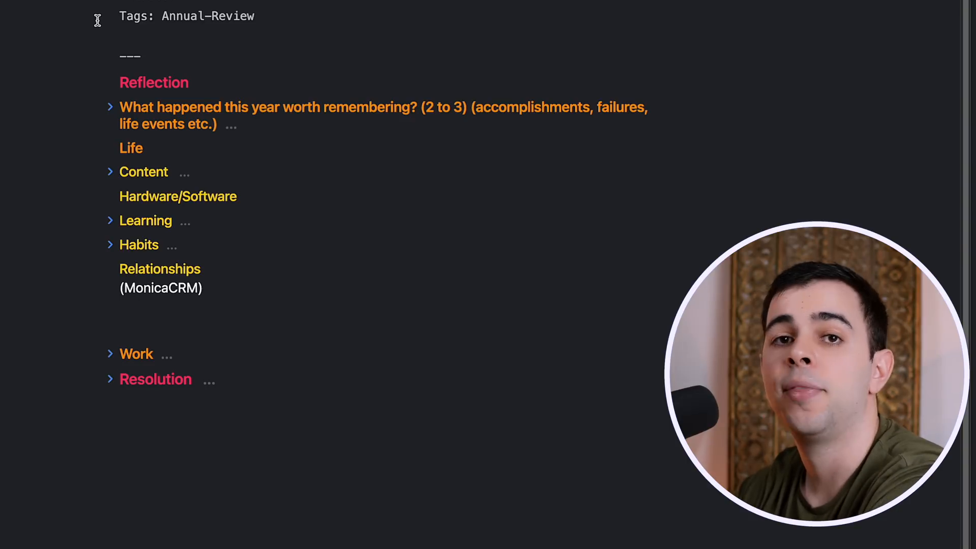
pyautogui.moveTo(128, 172)
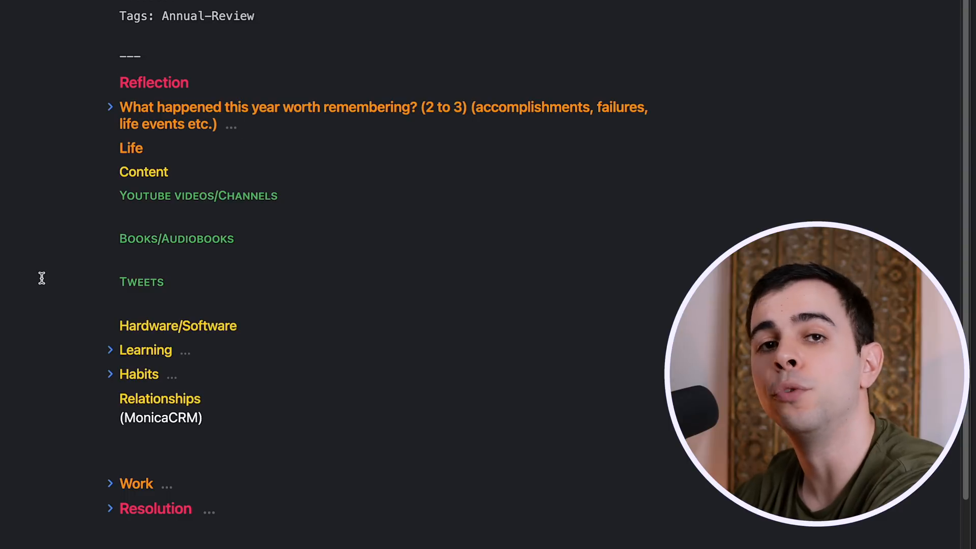
pyautogui.scroll(3)
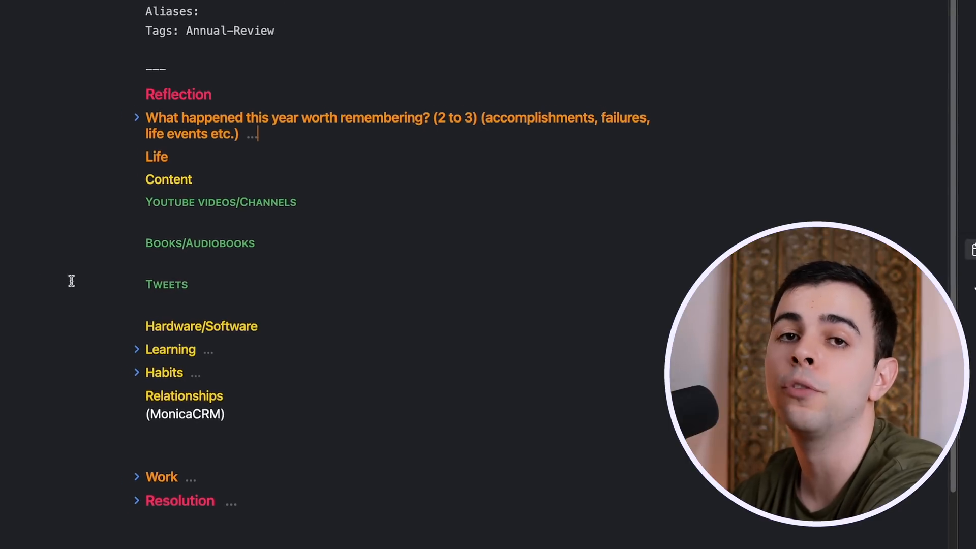
pyautogui.click(12, 47)
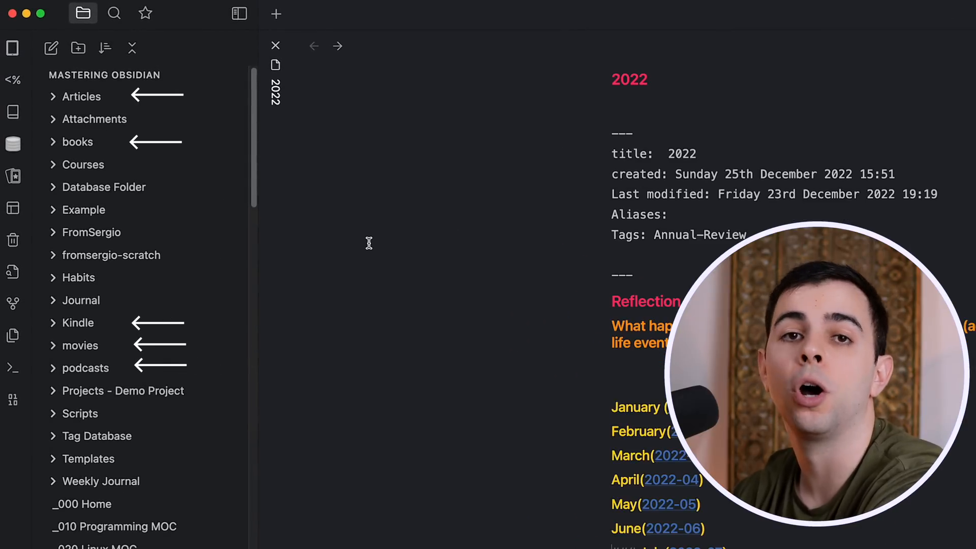
pyautogui.moveTo(343, 276)
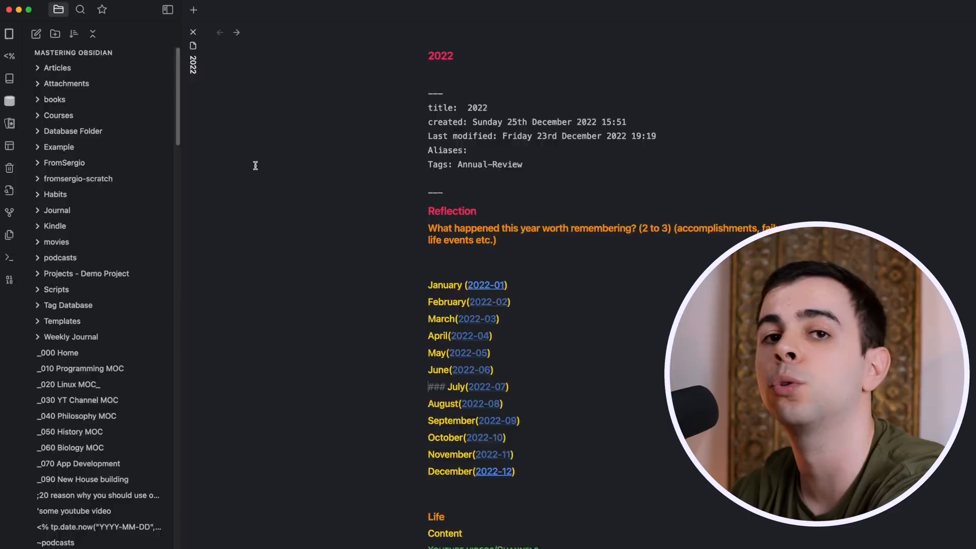
# - Scroll through the Life outline to the expanded Learning subsection and its Courses heading
pyautogui.scroll(-3)
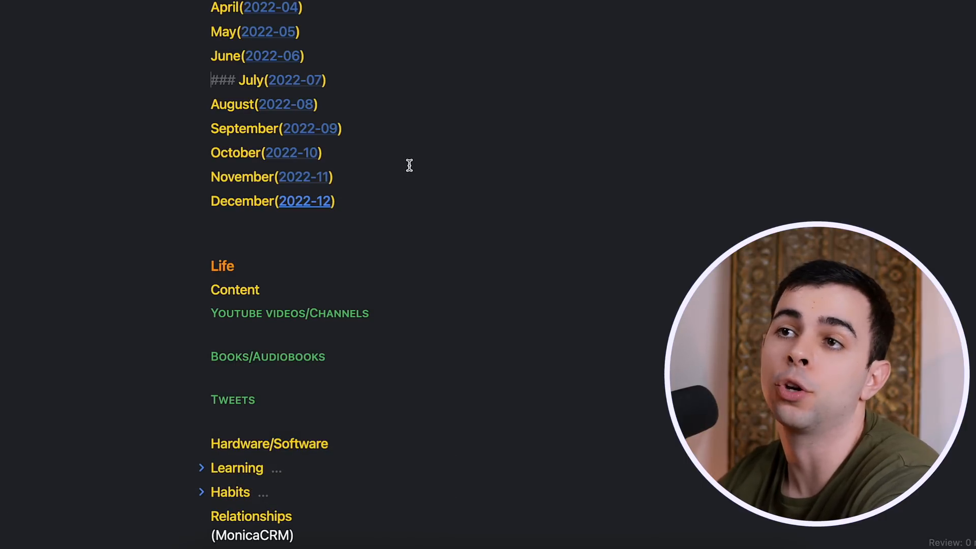
pyautogui.scroll(-3)
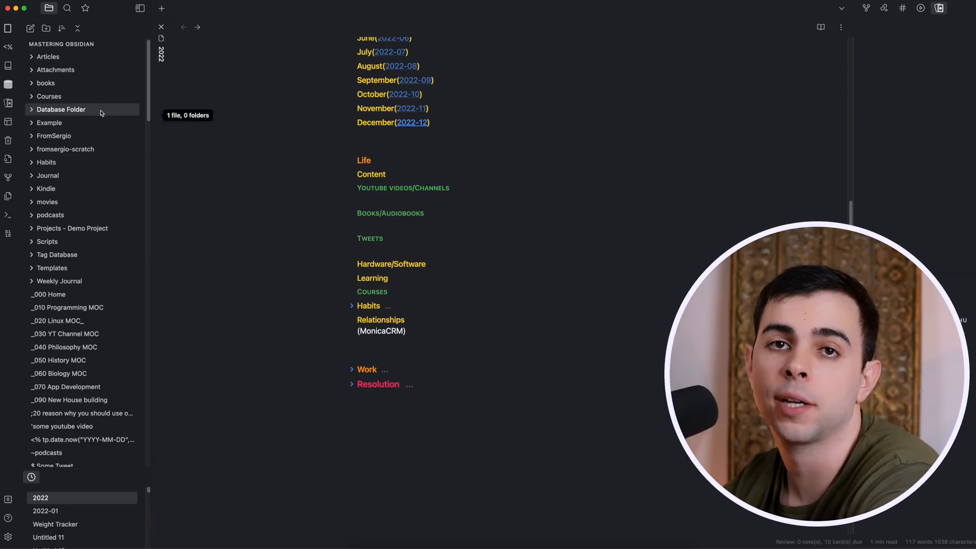
pyautogui.moveTo(115, 123)
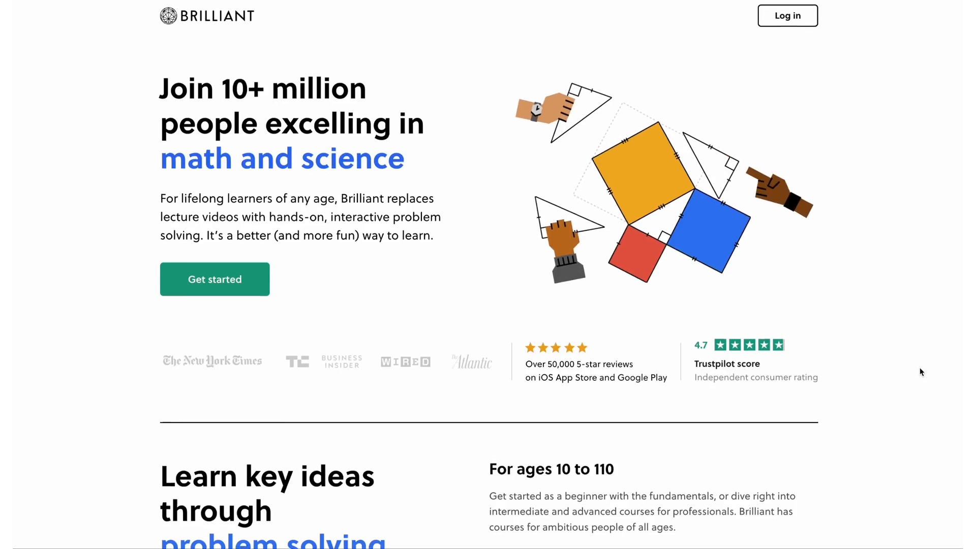
# - Add the move forward block to the loop, run the mail-delivery program, and continue to the next question
pyautogui.scroll(-3)
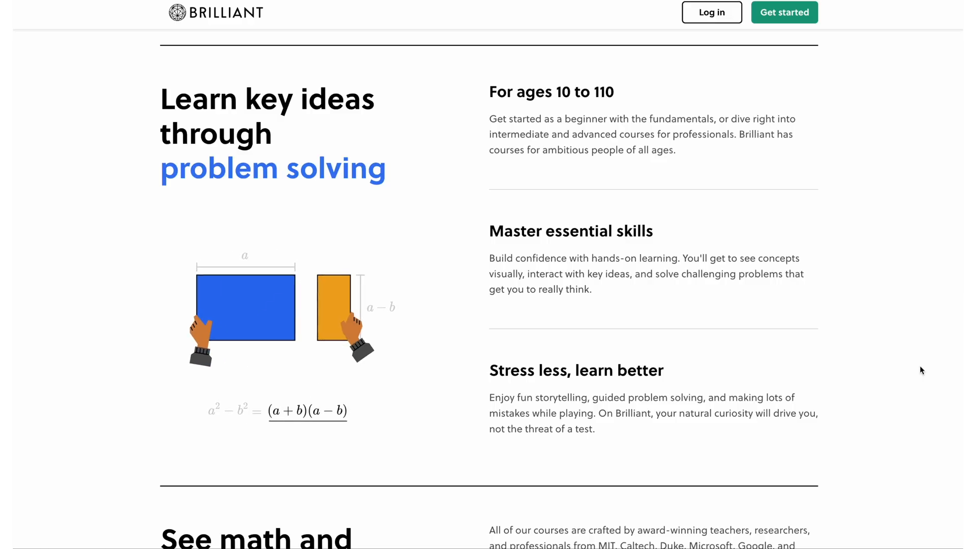
pyautogui.scroll(-3)
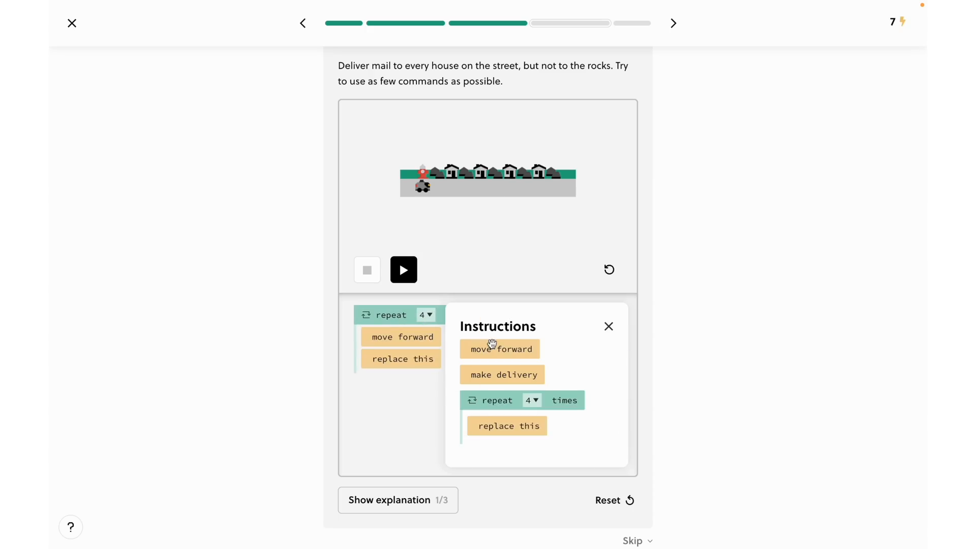
pyautogui.click(608, 326)
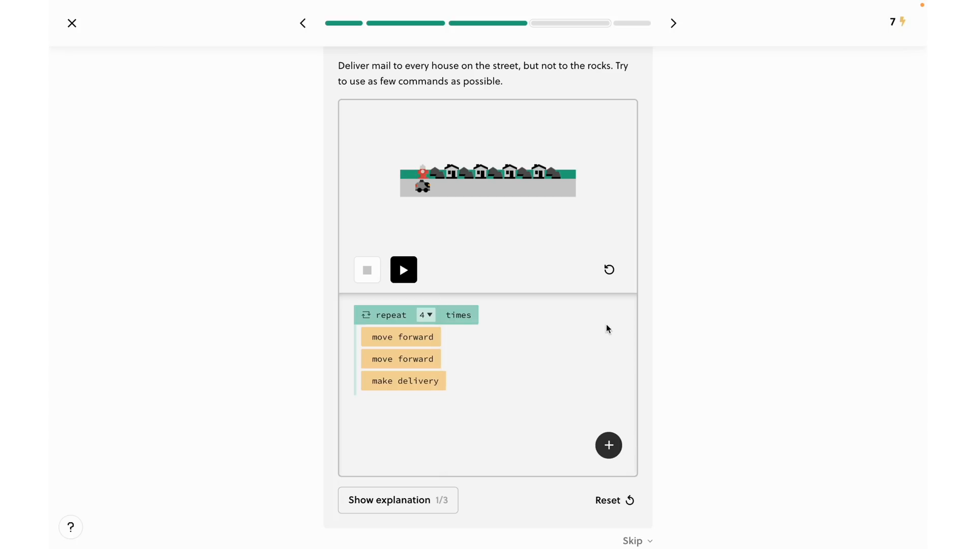
pyautogui.click(402, 269)
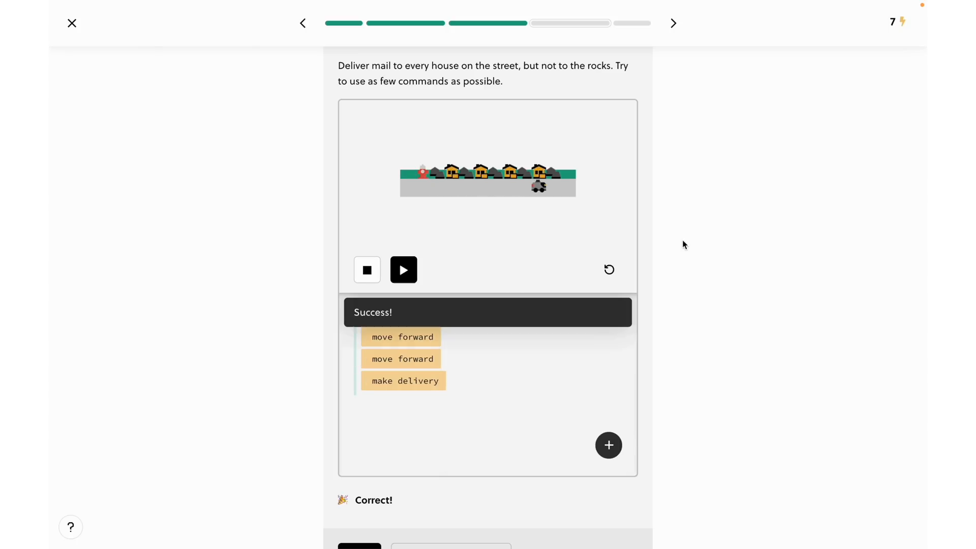
pyautogui.click(673, 23)
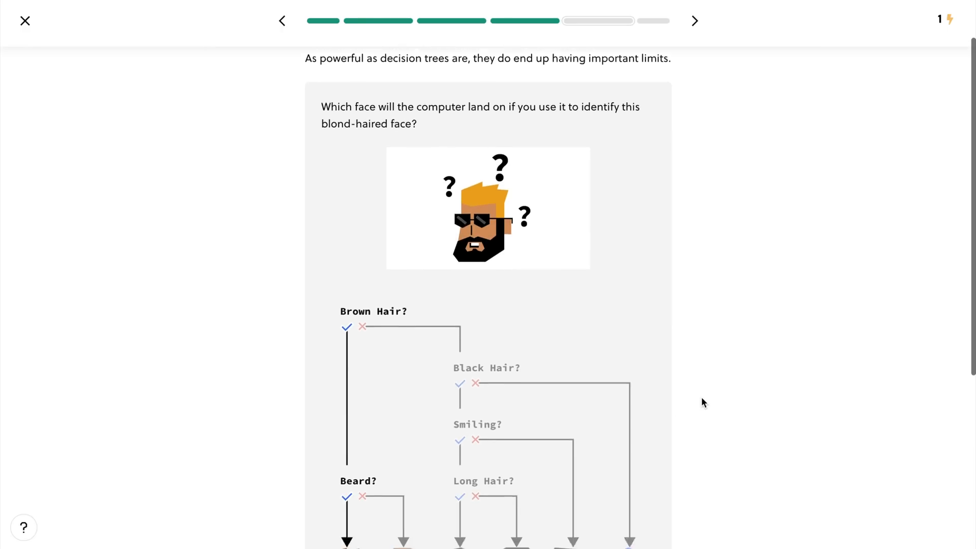
pyautogui.scroll(-3)
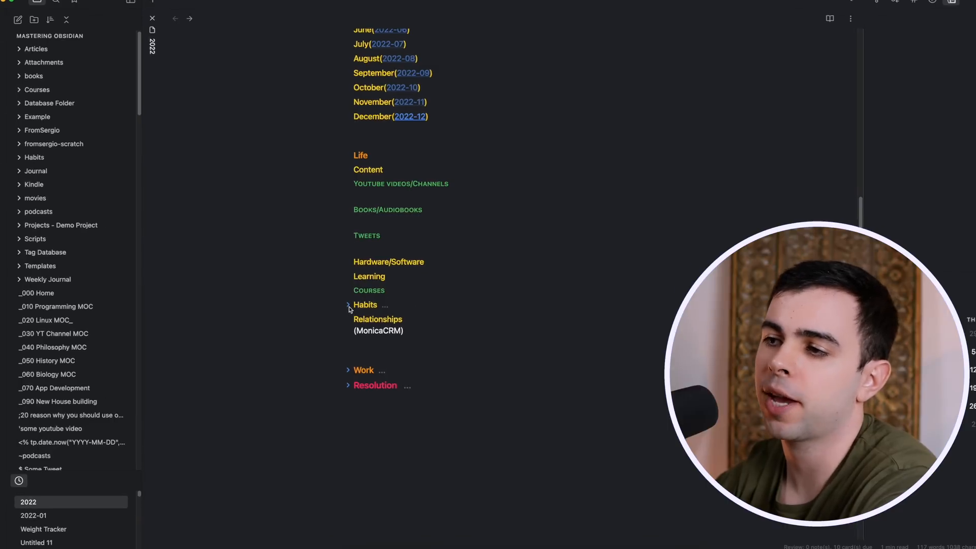
# - Expand the Habits heading to show its three habit questions
pyautogui.click(348, 305)
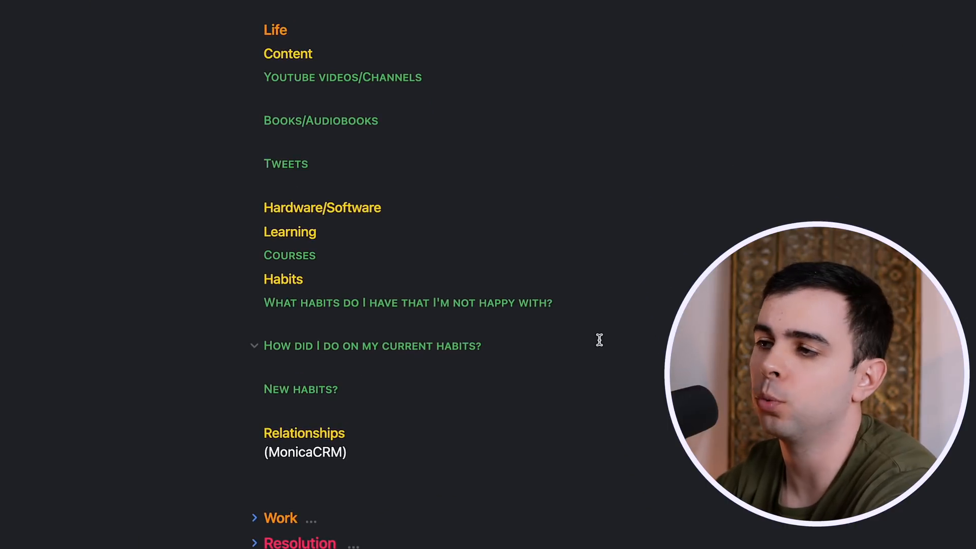
pyautogui.moveTo(343, 344)
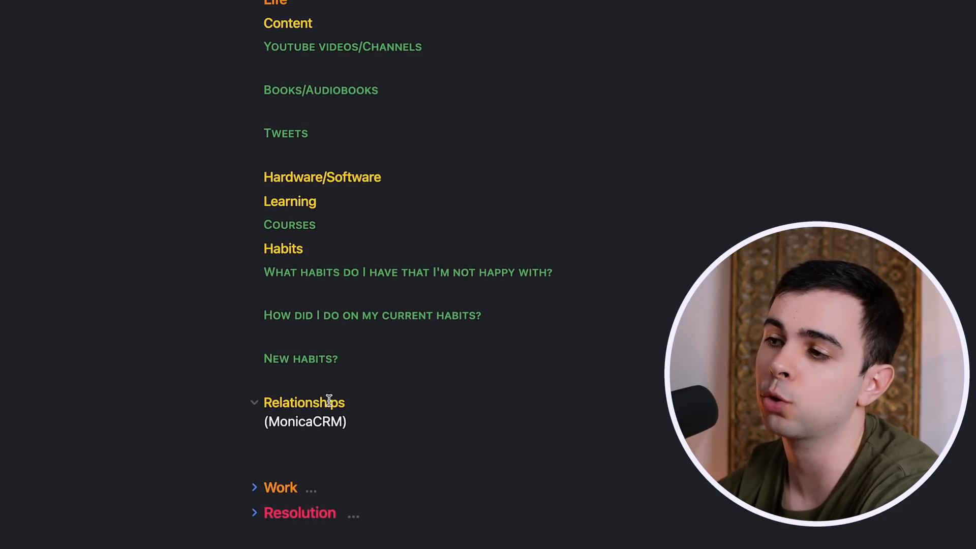
pyautogui.scroll(3)
pyautogui.write('weight')
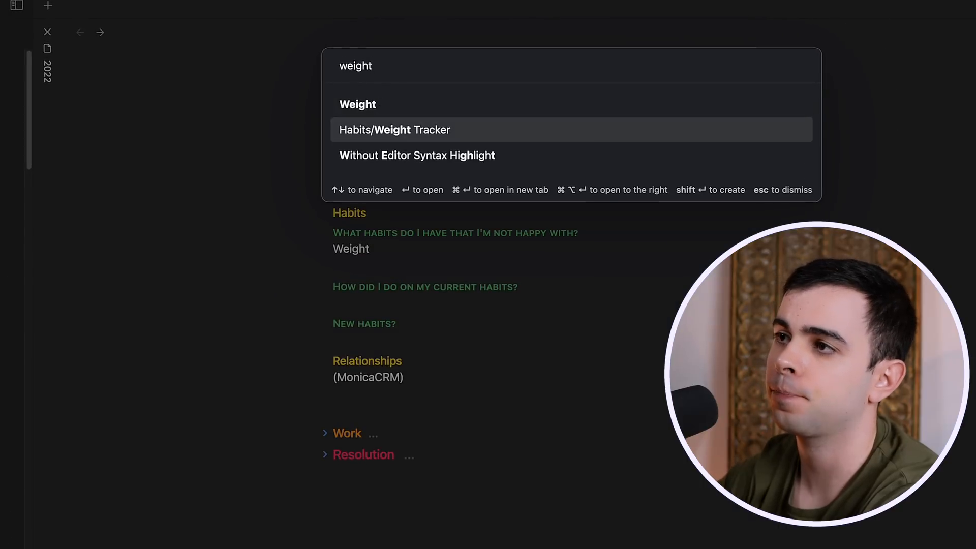
# - Embed the Weight Tracker chart block under Weight with startDate: 2022-01-01
pyautogui.click(394, 129)
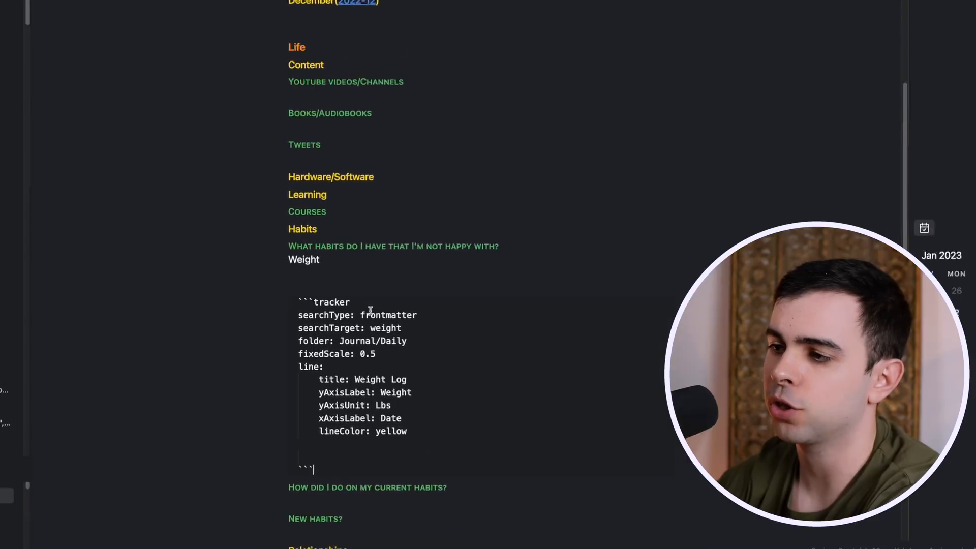
pyautogui.write('startDate:')
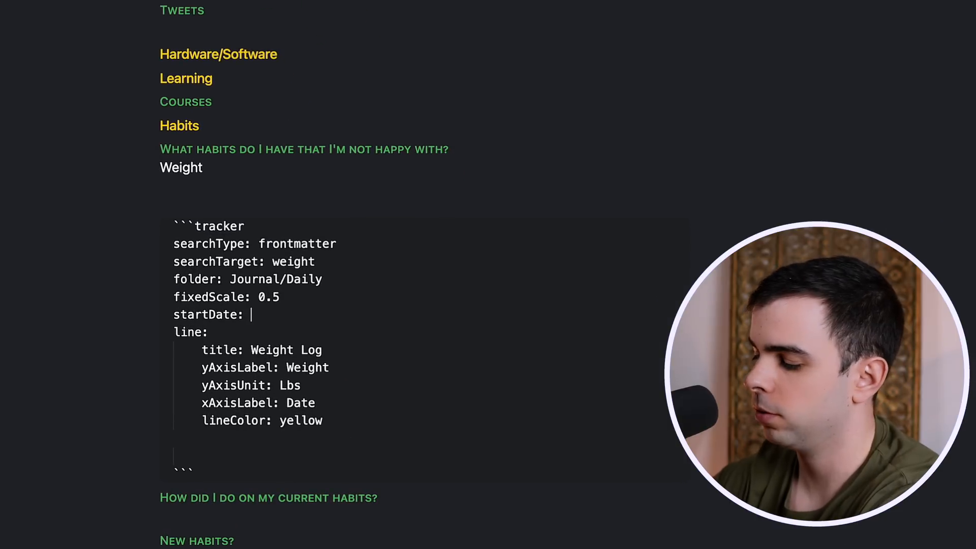
pyautogui.write('2022-01-01')
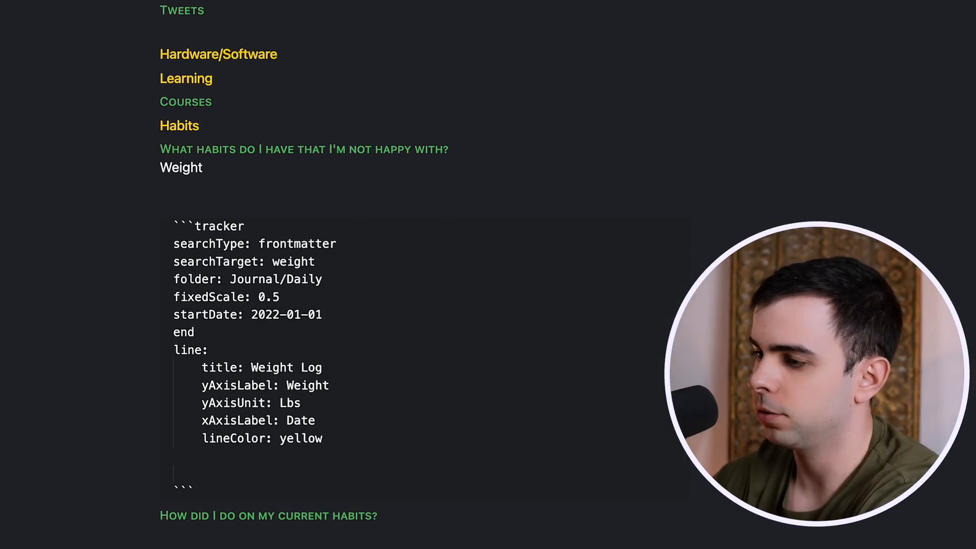
pyautogui.scroll(-3)
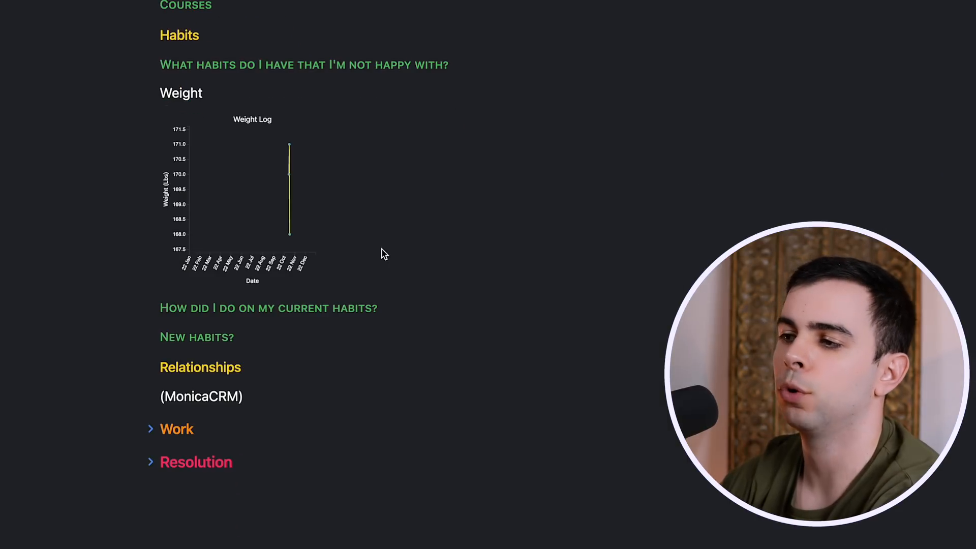
pyautogui.moveTo(305, 131)
pyautogui.write('weight')
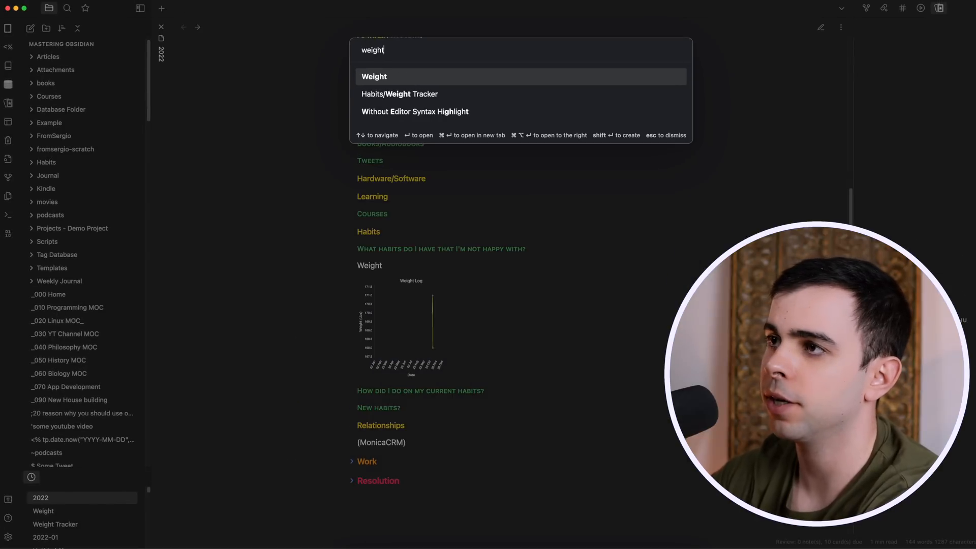
# - Bring the Weight note's Minimum/Maximum/Median/Average summary below the tracker chart
pyautogui.click(375, 77)
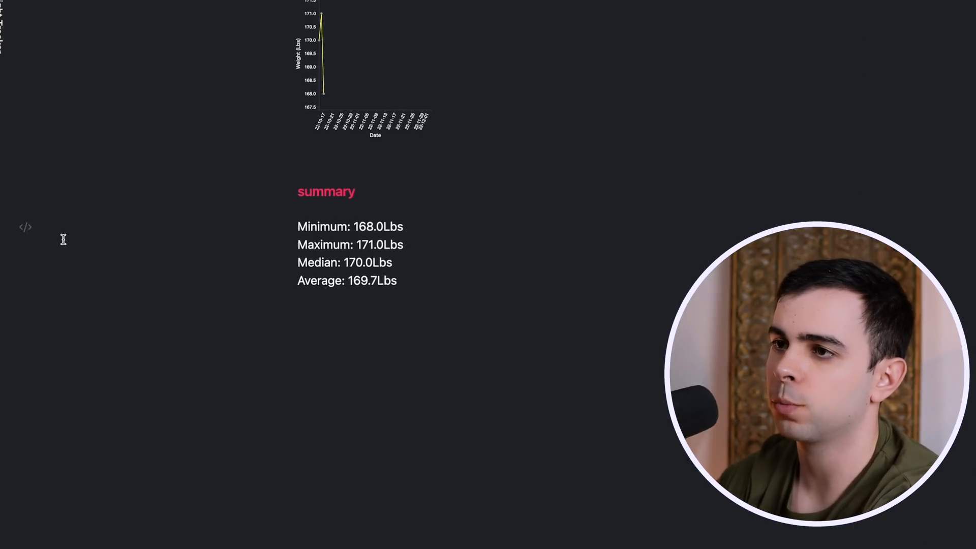
pyautogui.scroll(3)
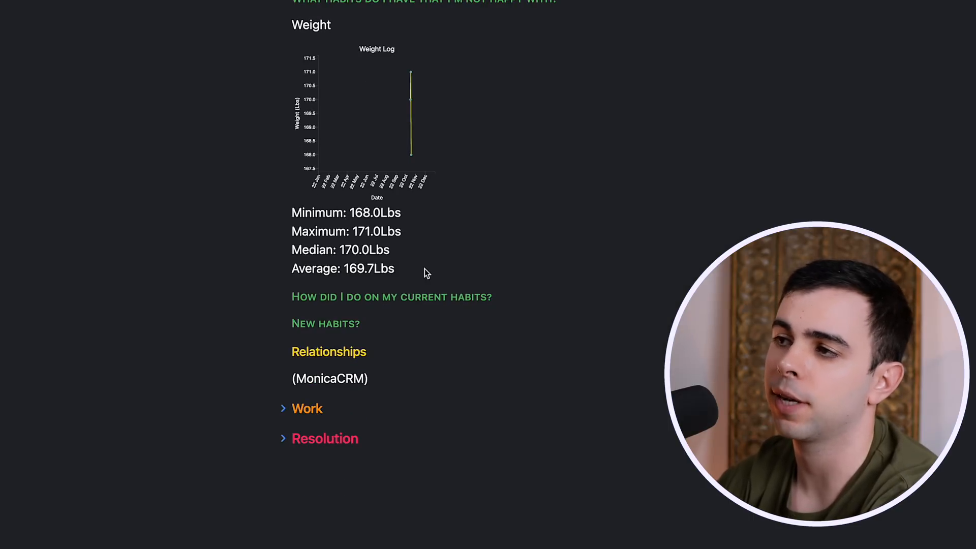
pyautogui.scroll(3)
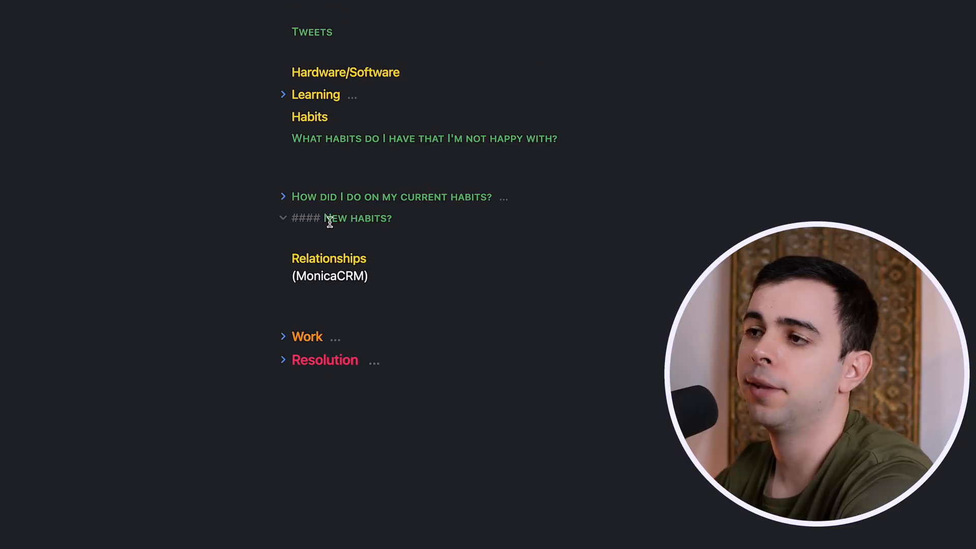
pyautogui.click(284, 217)
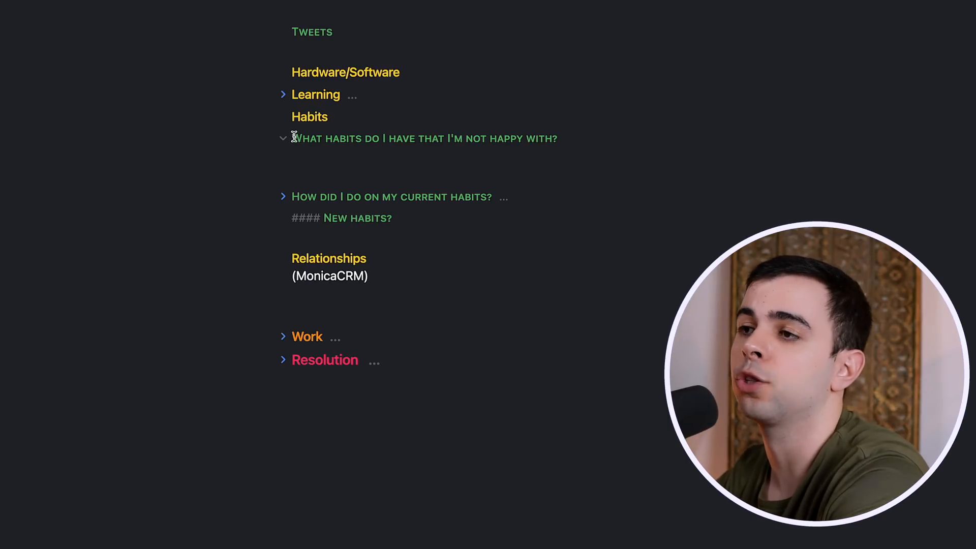
pyautogui.moveTo(406, 133)
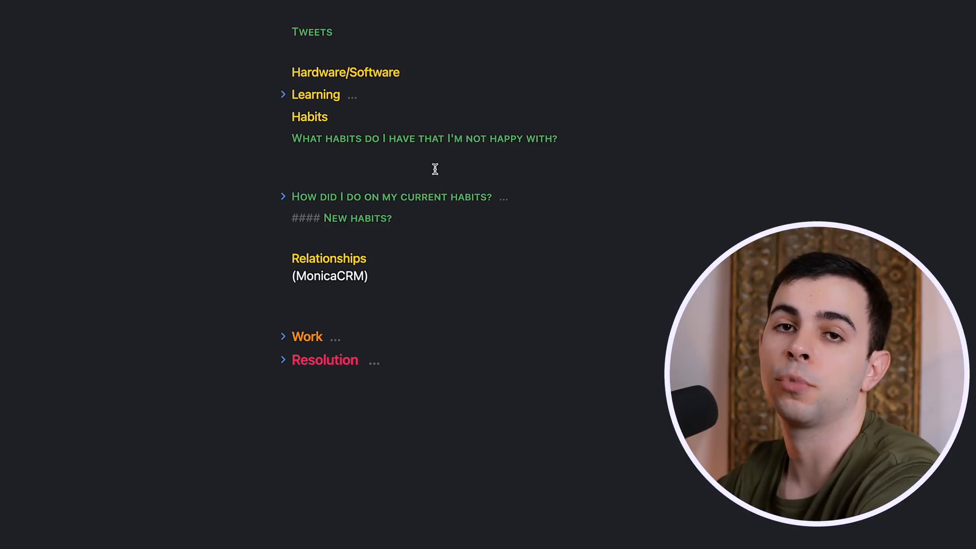
pyautogui.moveTo(415, 206)
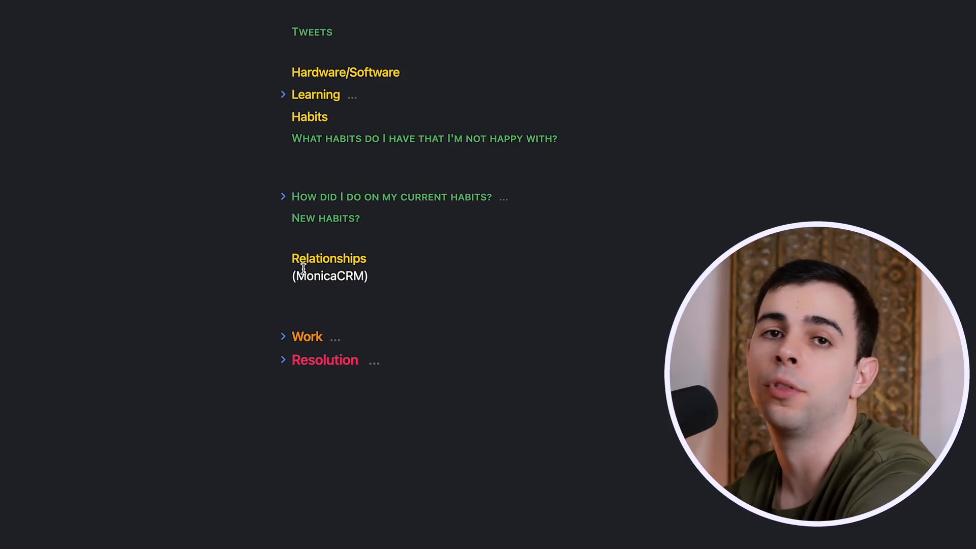
pyautogui.moveTo(314, 183)
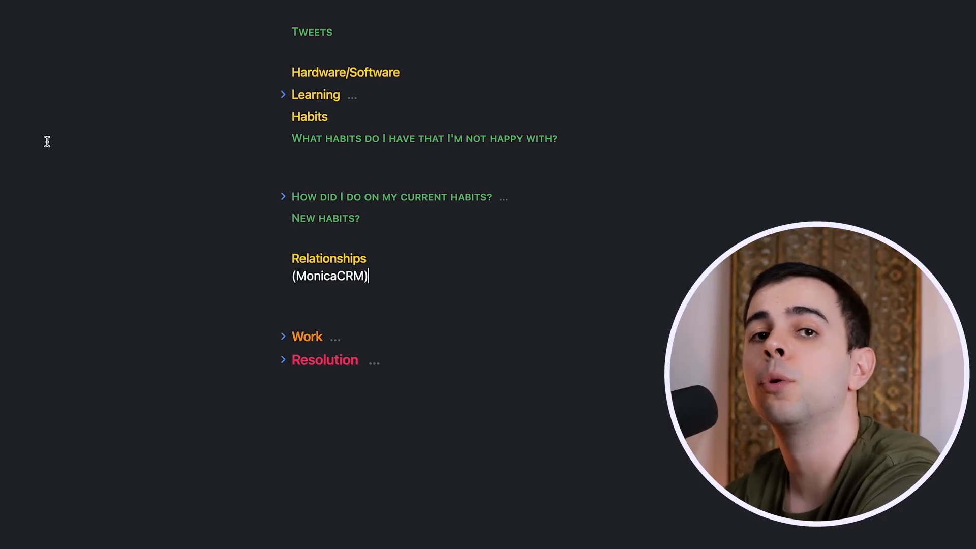
pyautogui.press('enter')
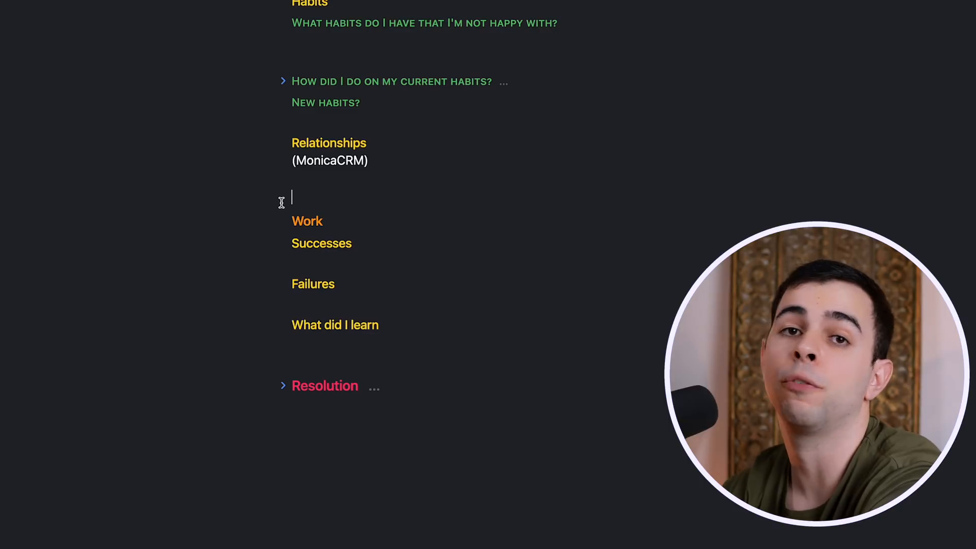
pyautogui.moveTo(307, 157)
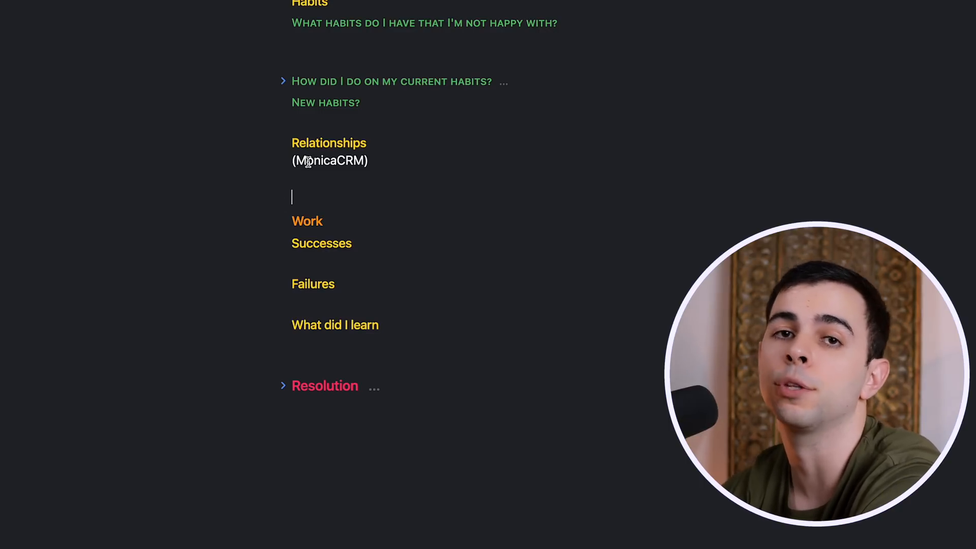
# - Expand the Resolution section to reveal its folded Life and Work subsections
pyautogui.scroll(-3)
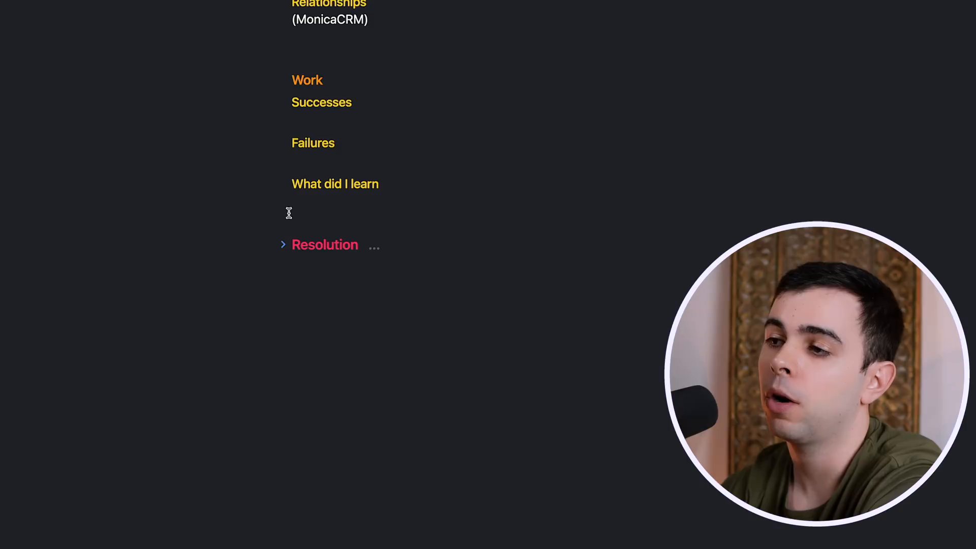
pyautogui.click(284, 244)
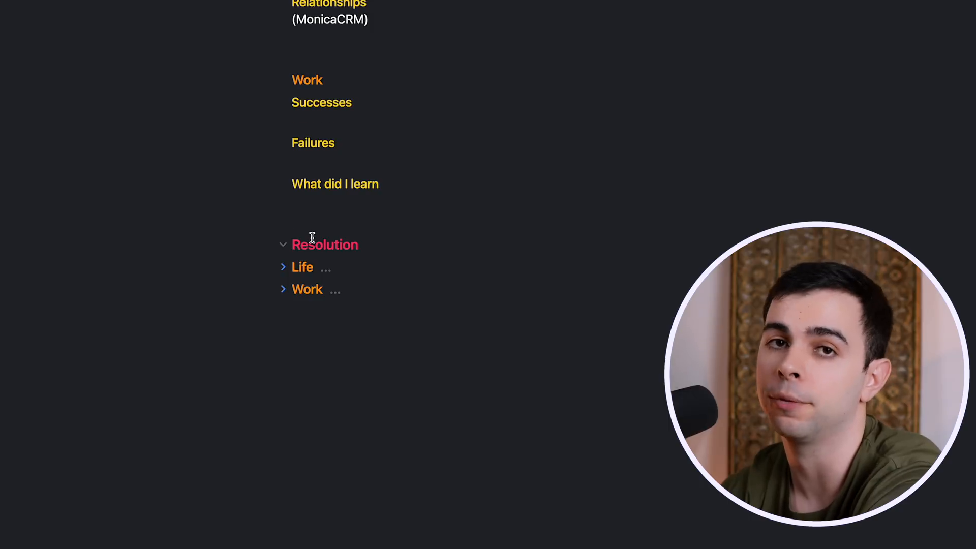
# - Expand Resolution's Life part showing Habits, Relationships, Learning and Traveling, then select the Relationships heading
pyautogui.click(283, 268)
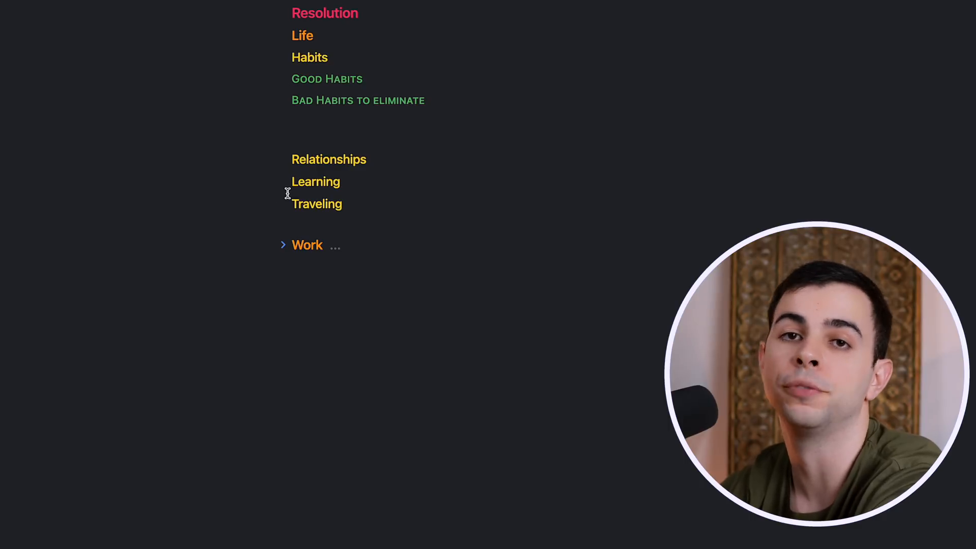
pyautogui.moveTo(580, 118)
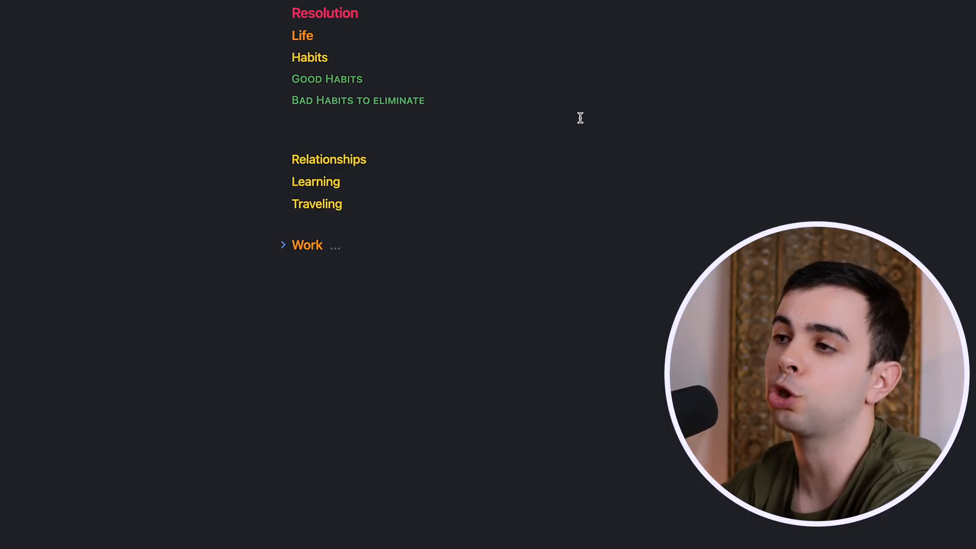
pyautogui.moveTo(250, 80)
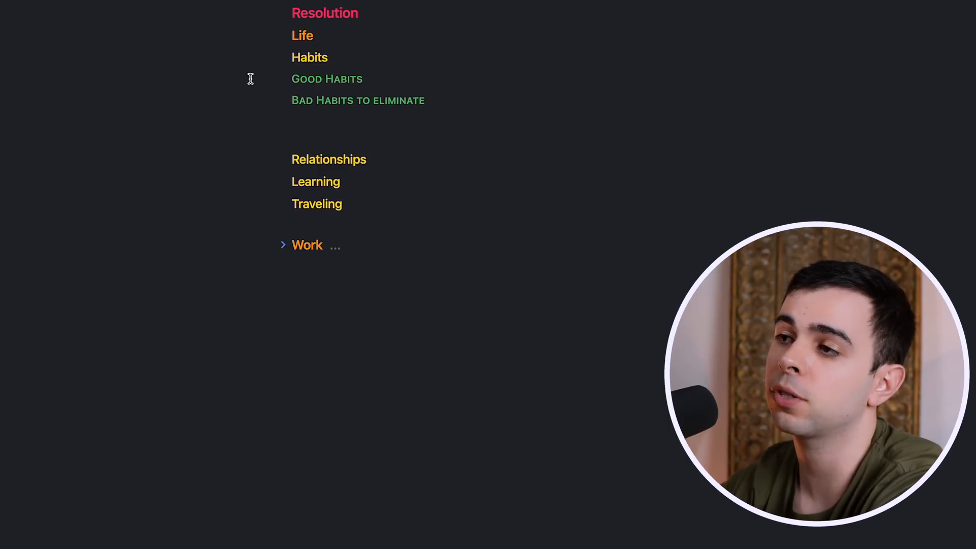
pyautogui.click(371, 158)
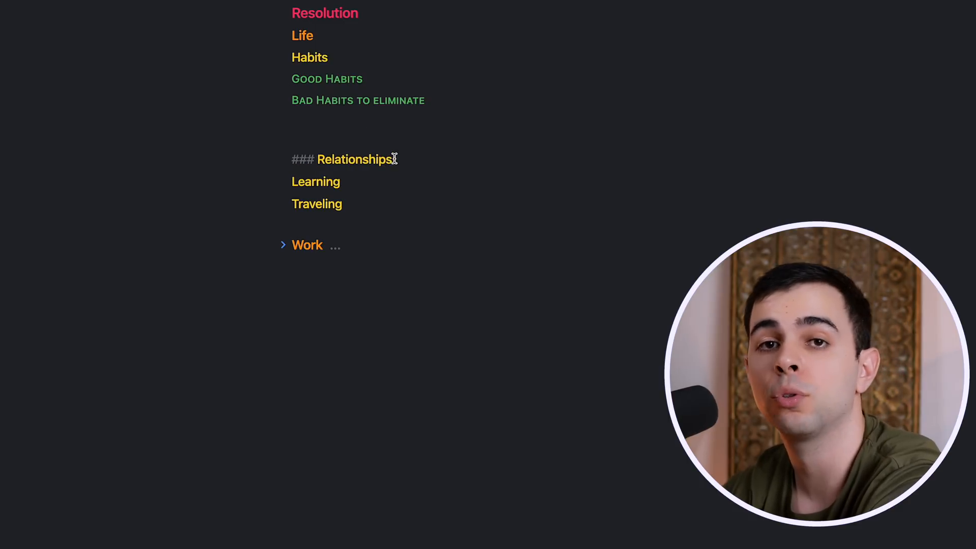
pyautogui.moveTo(410, 143)
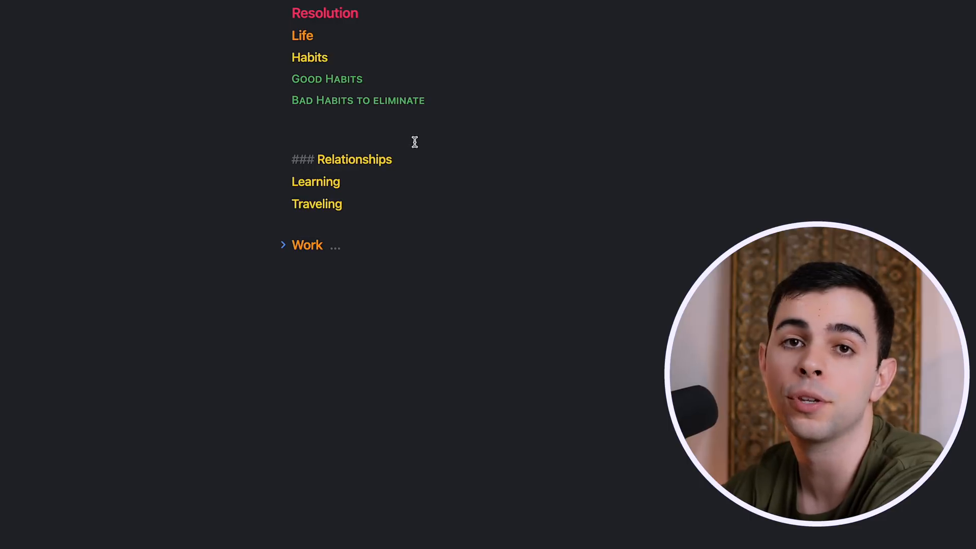
pyautogui.moveTo(332, 190)
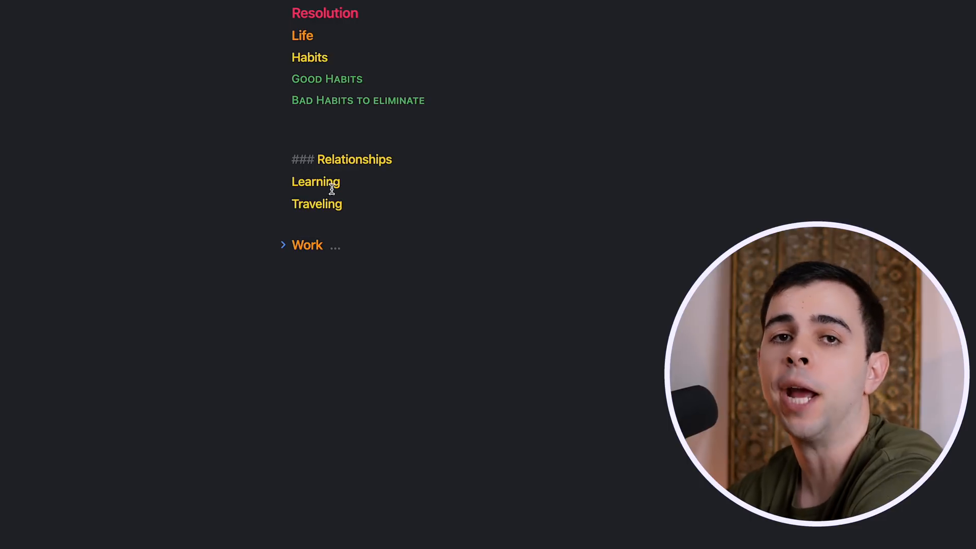